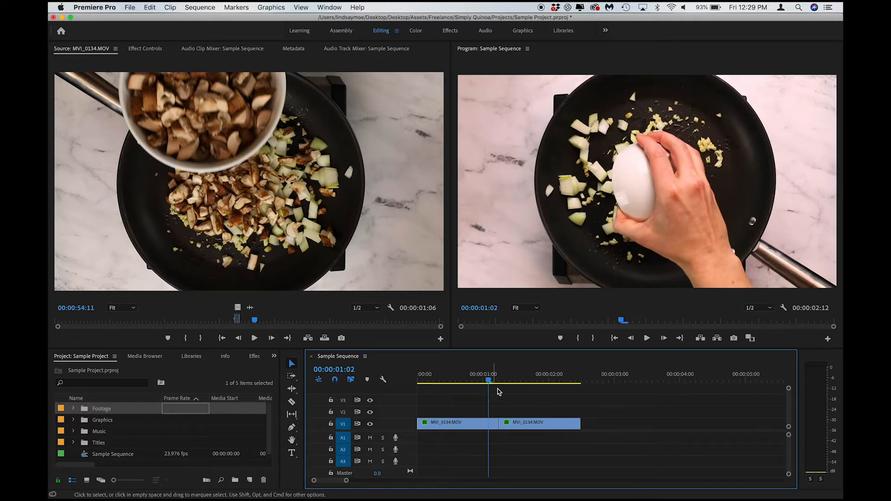
mouse_move(629, 430)
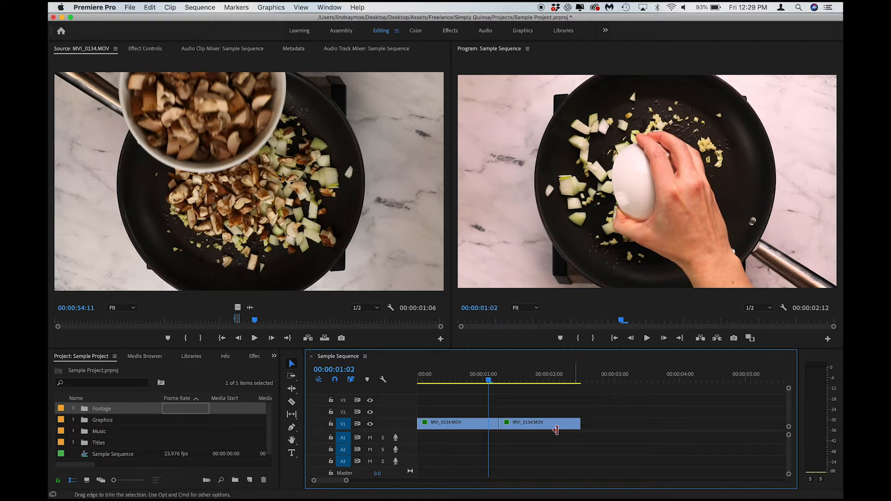
mouse_move(555, 432)
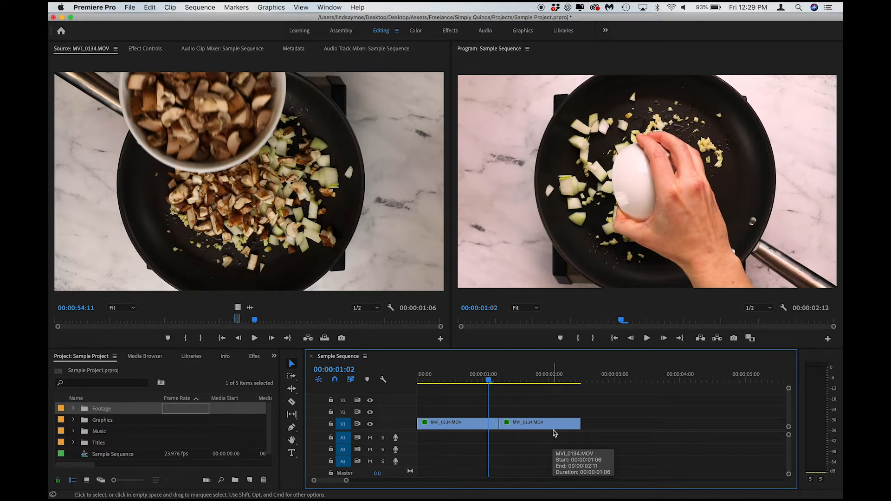
mouse_move(554, 433)
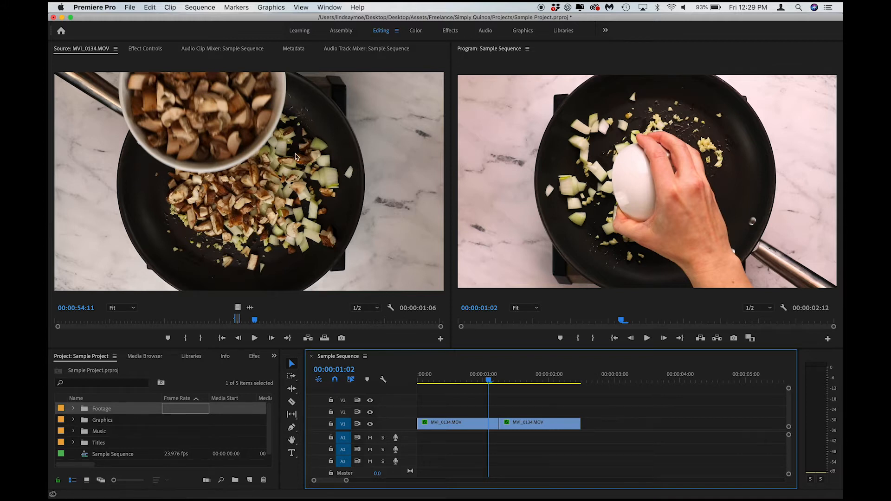
Set the Video Transition Default Duration to 4 frames in Timeline preferences and confirm.
left_click(94, 7)
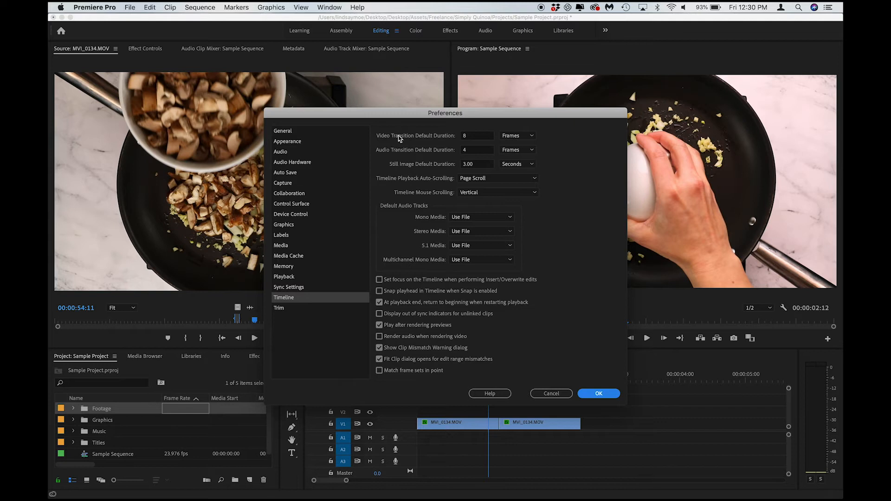
mouse_move(425, 140)
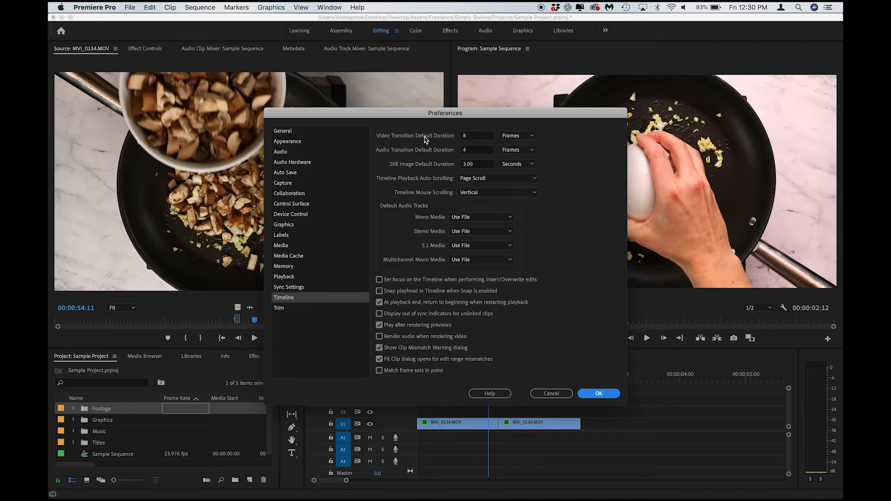
mouse_move(474, 140)
type("4")
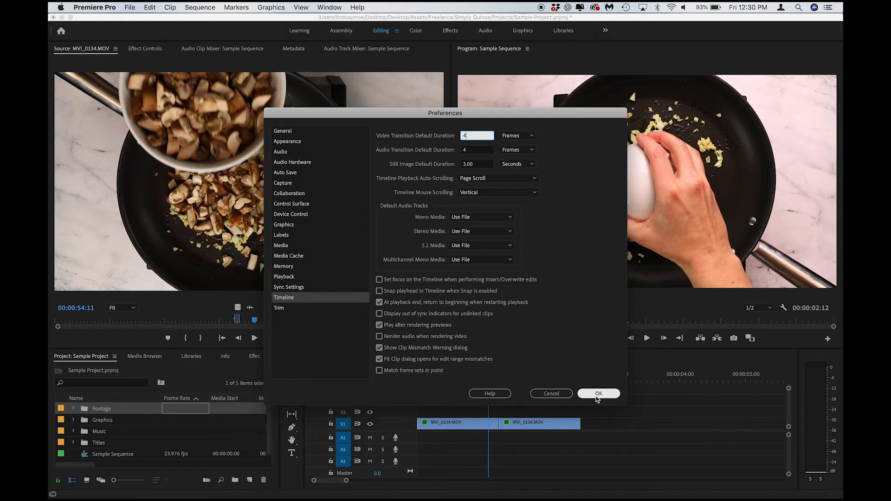
left_click(598, 394)
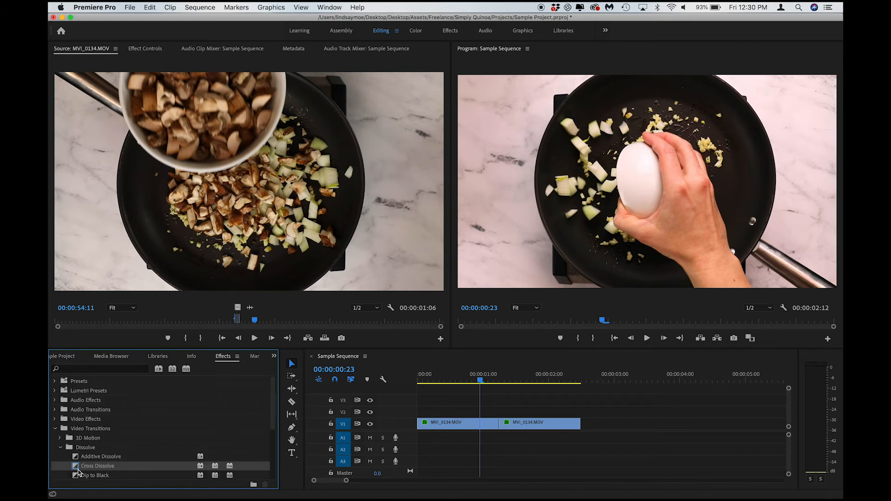
Select Cross Dissolve under Video Transitions > Dissolve in the Effects panel.
left_click(98, 465)
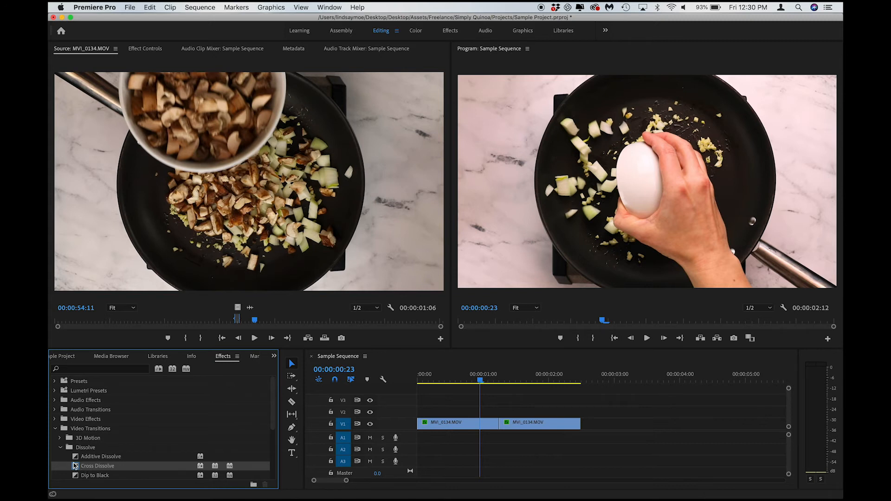
mouse_move(84, 470)
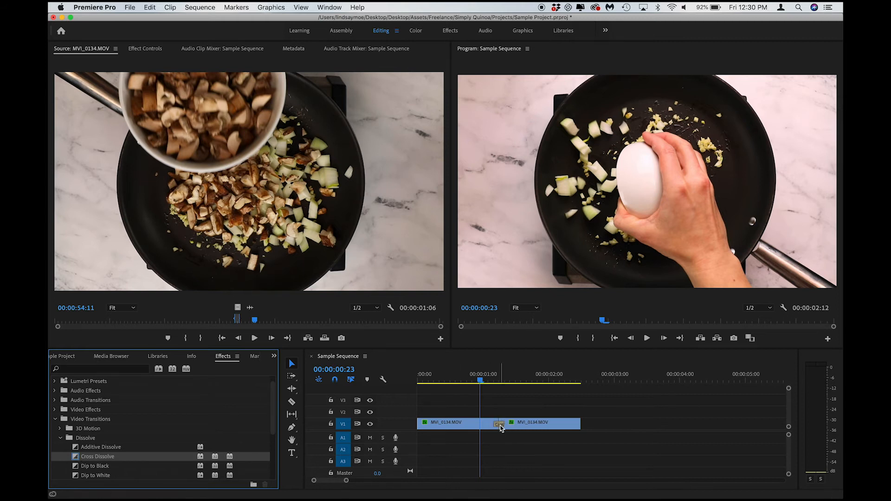
mouse_move(500, 424)
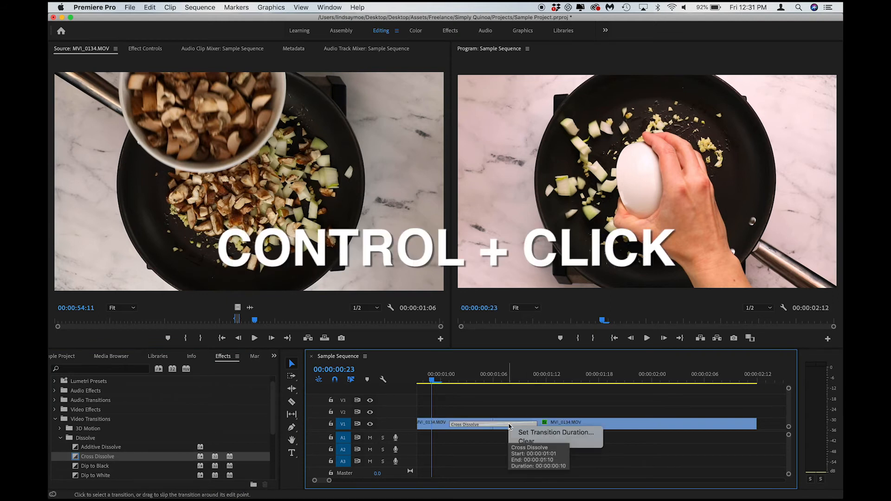
Check the Cross Dissolve's duration via Set Transition Duration at the cut, then dismiss it.
left_click(553, 432)
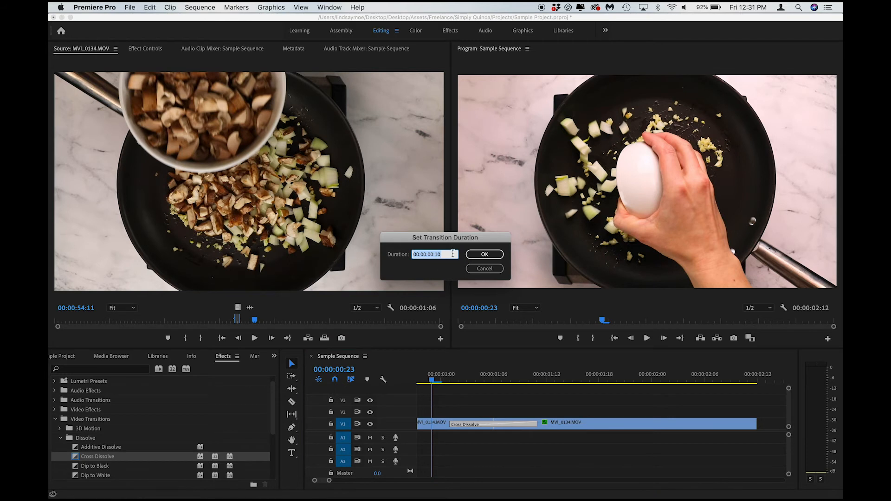
left_click(483, 254)
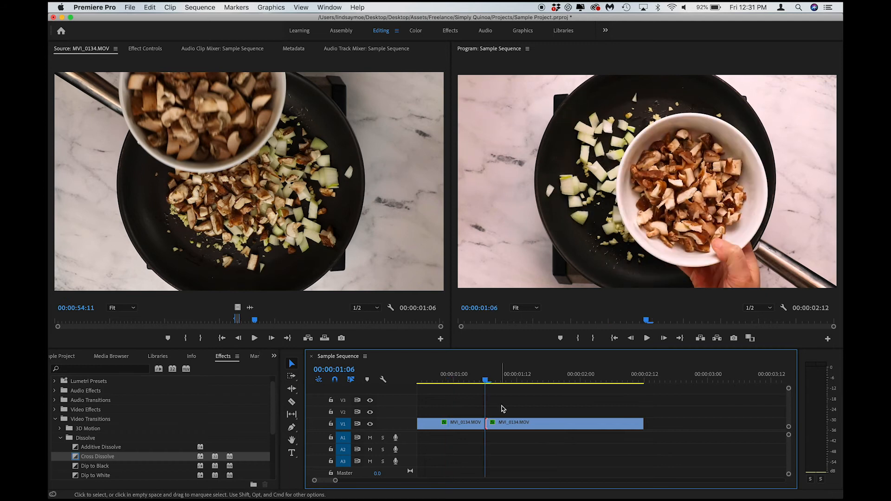
Apply the default 4-frame Cross Dissolve at the cut with Cmd+D and preview it.
key("cmd+d")
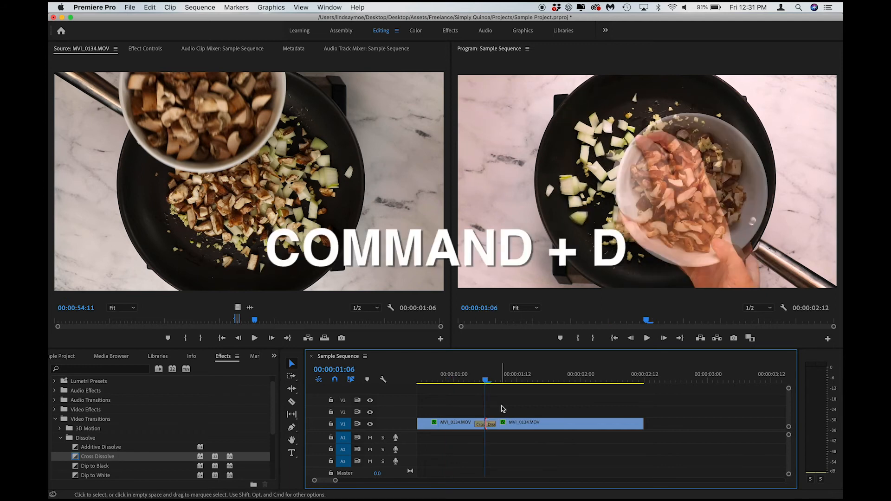
key("cmd+d")
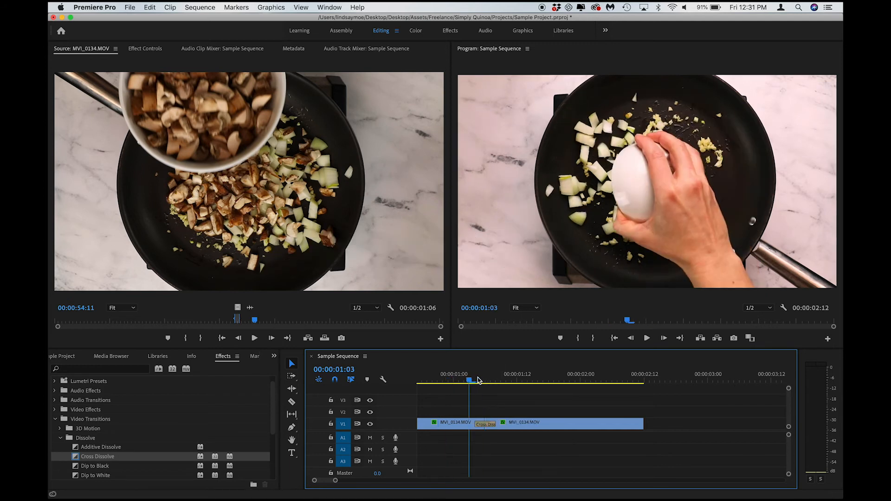